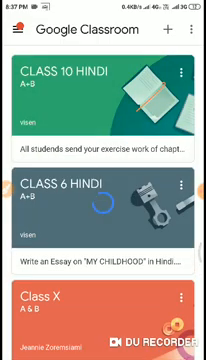
Scroll down the enrolled classes list to reach the CLASS 10 HINDI class
scroll(down, 3)
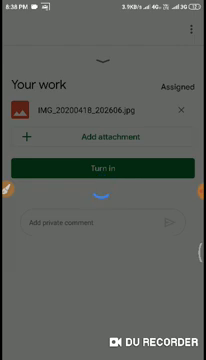
Turn in the assignment with IMG_20200418_202606.jpg attached
click(103, 173)
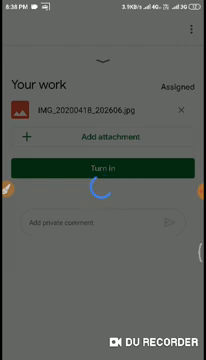